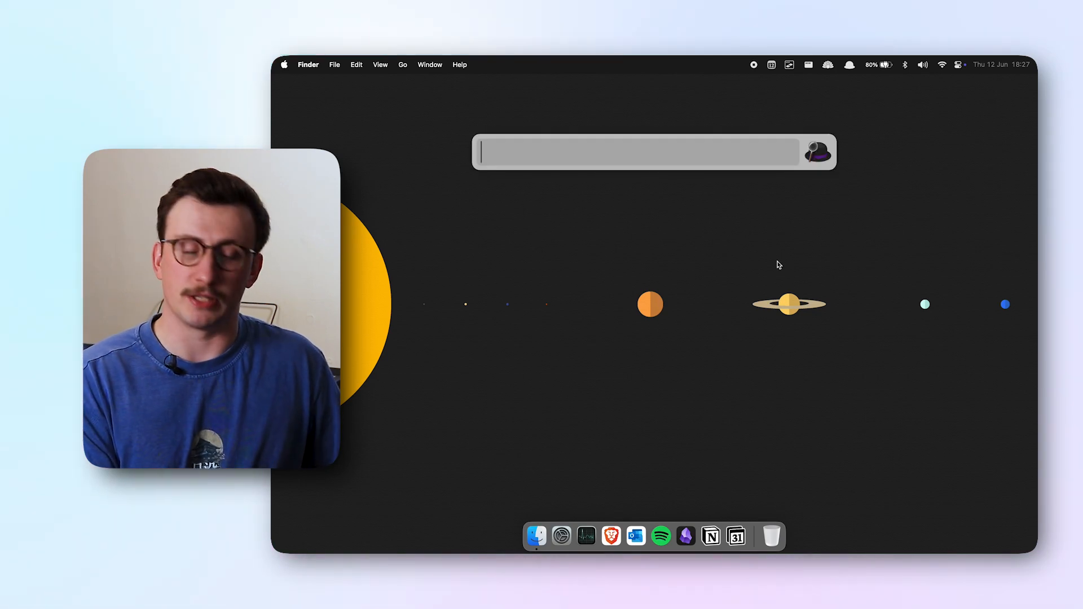
Summon Alfred with ' to preview the Open File search, then dismiss it
text(')
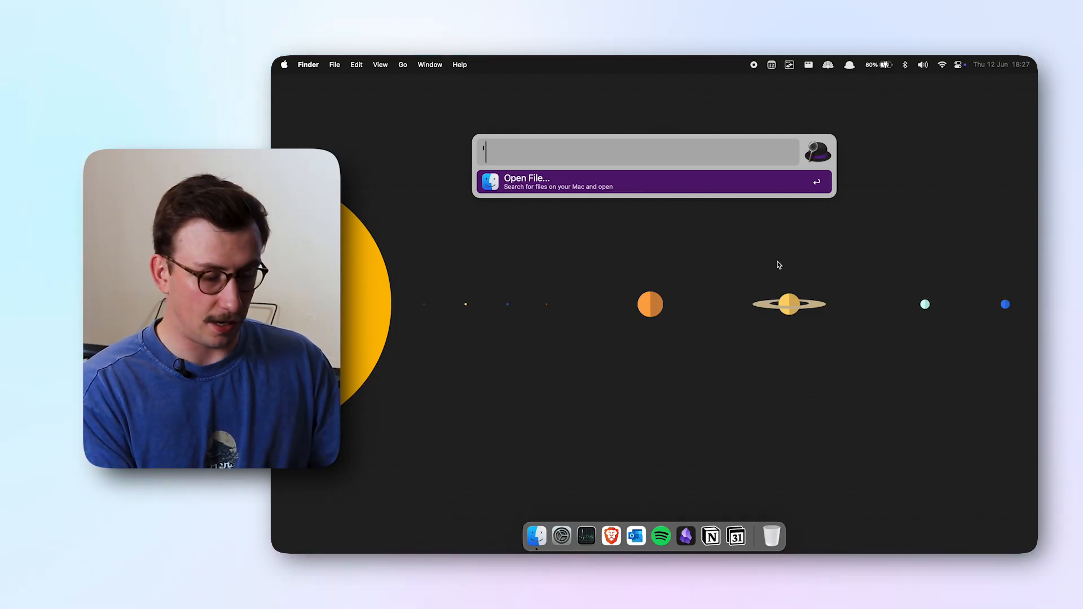
key(enter)
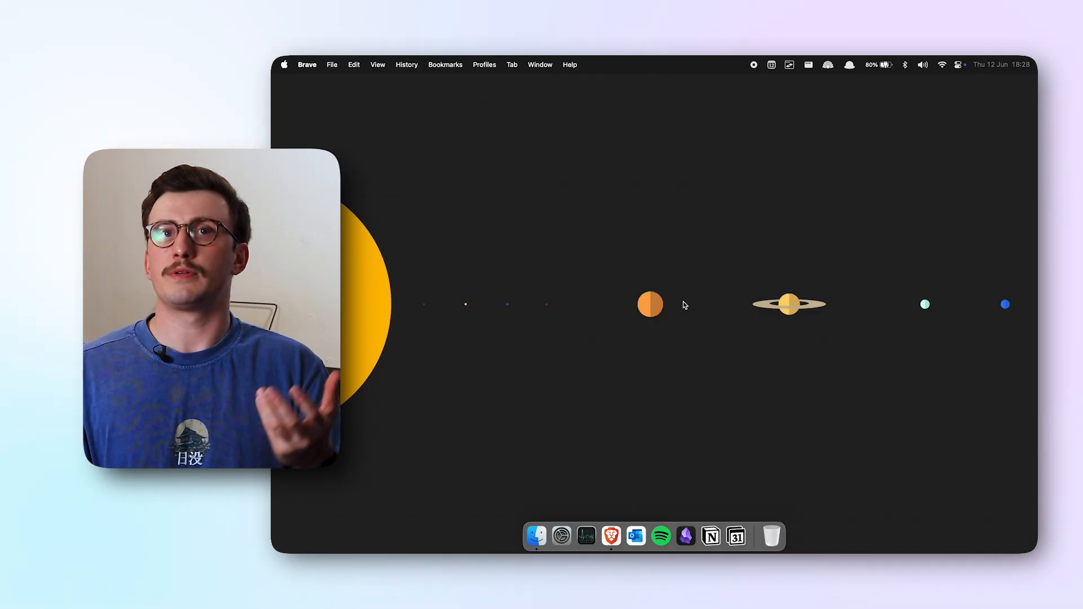
Run Alfred's 'youtube lewi' search so the channel results open in Brave
text(yout)
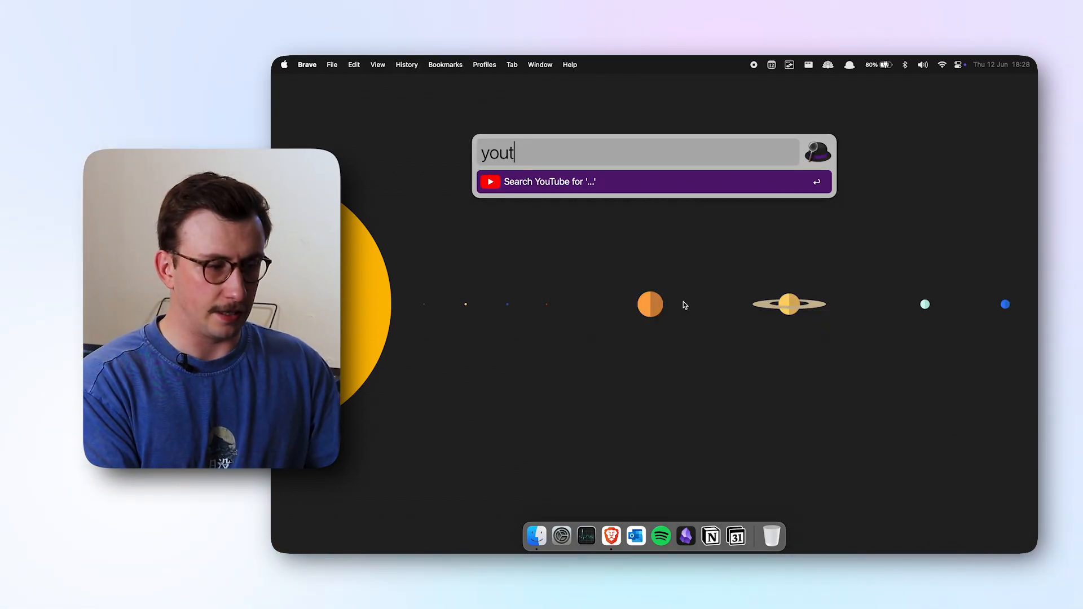
text(ube)
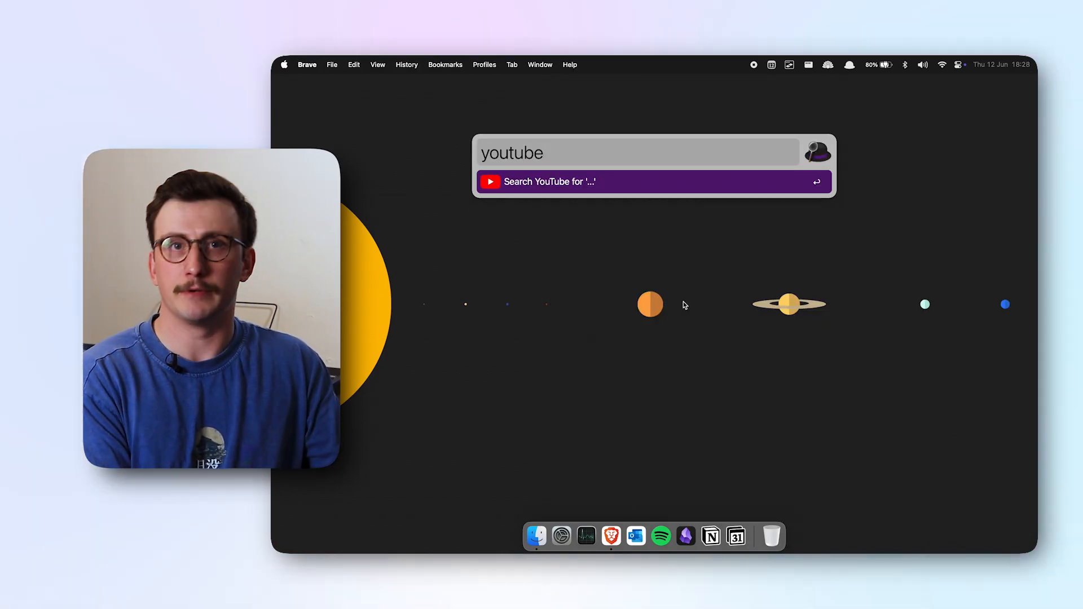
text(lewi)
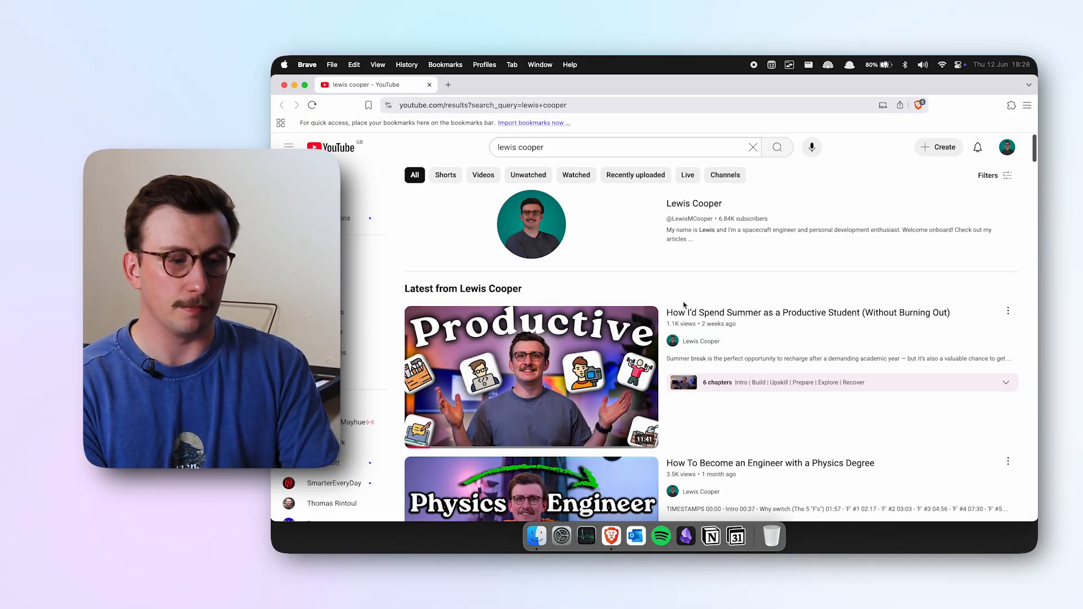
text(google)
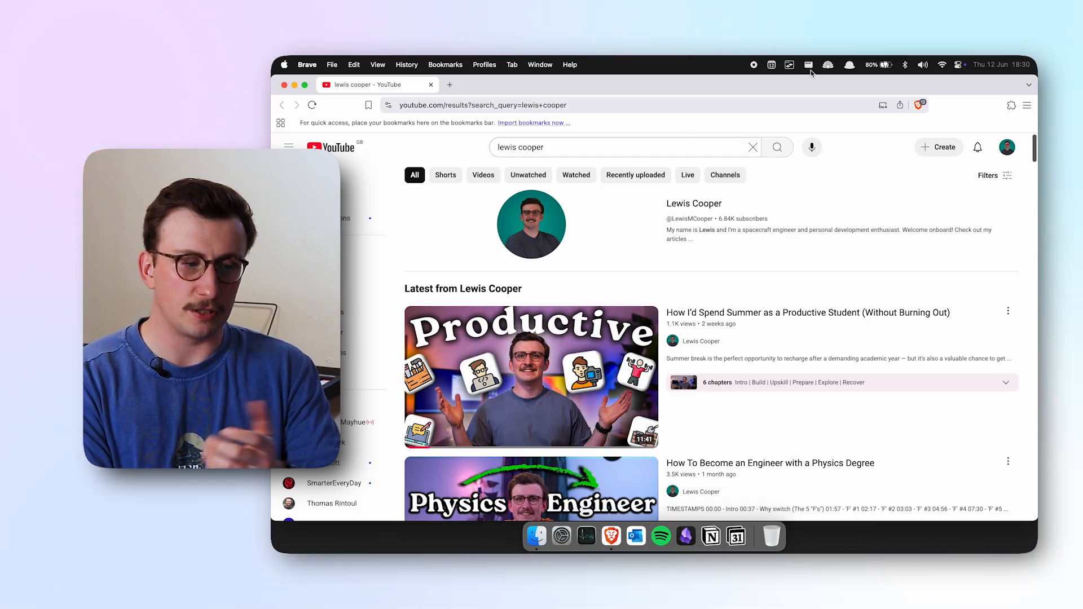
Show Rectangle's menu of window-snapping layouts from the menu bar
click(808, 64)
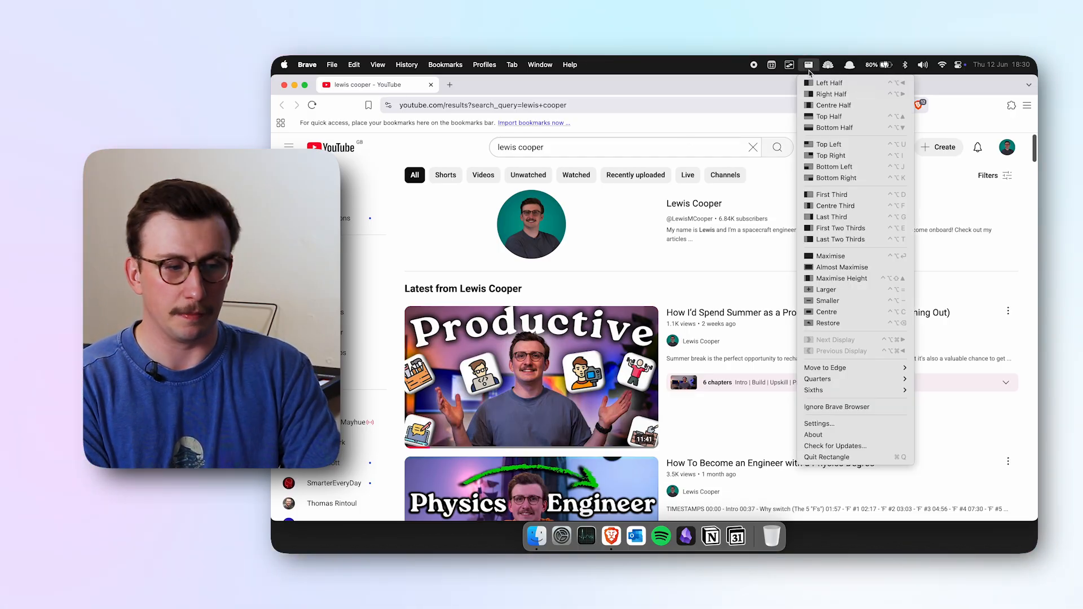
mouse_move(836, 93)
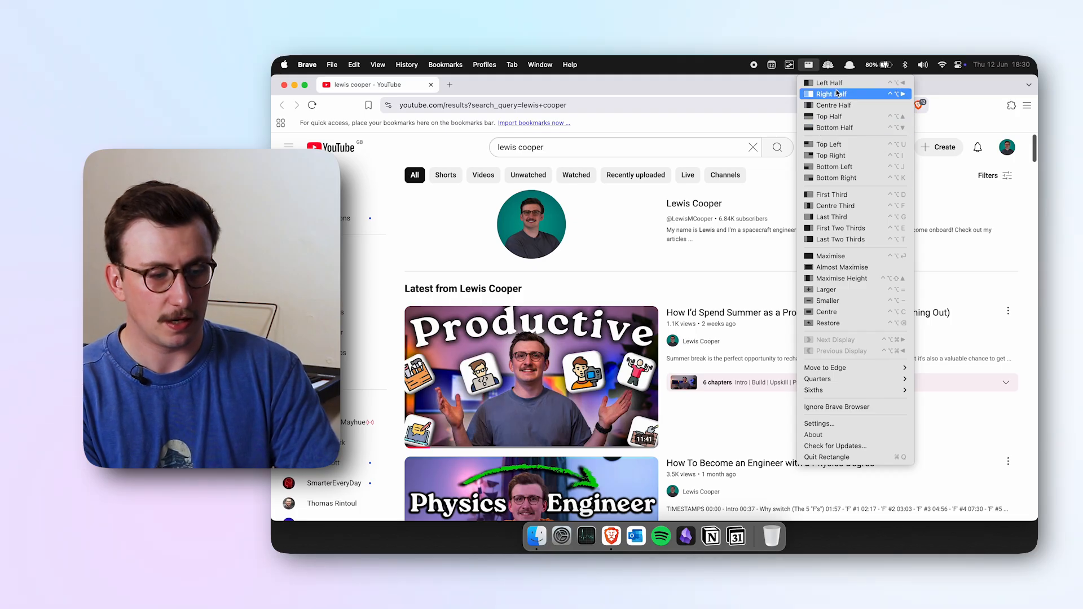
mouse_move(839, 228)
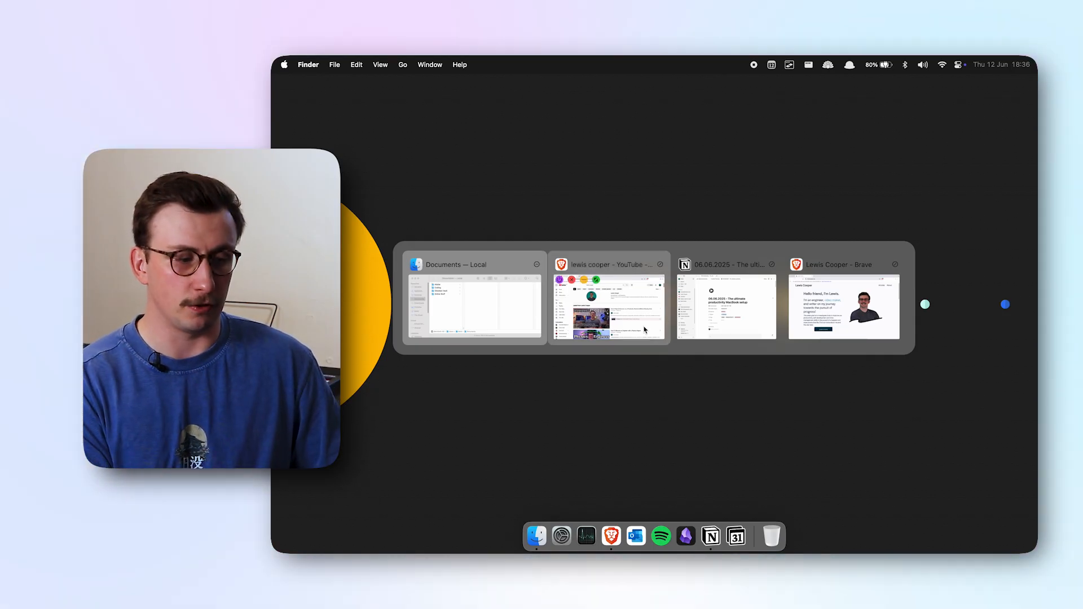
mouse_move(790, 354)
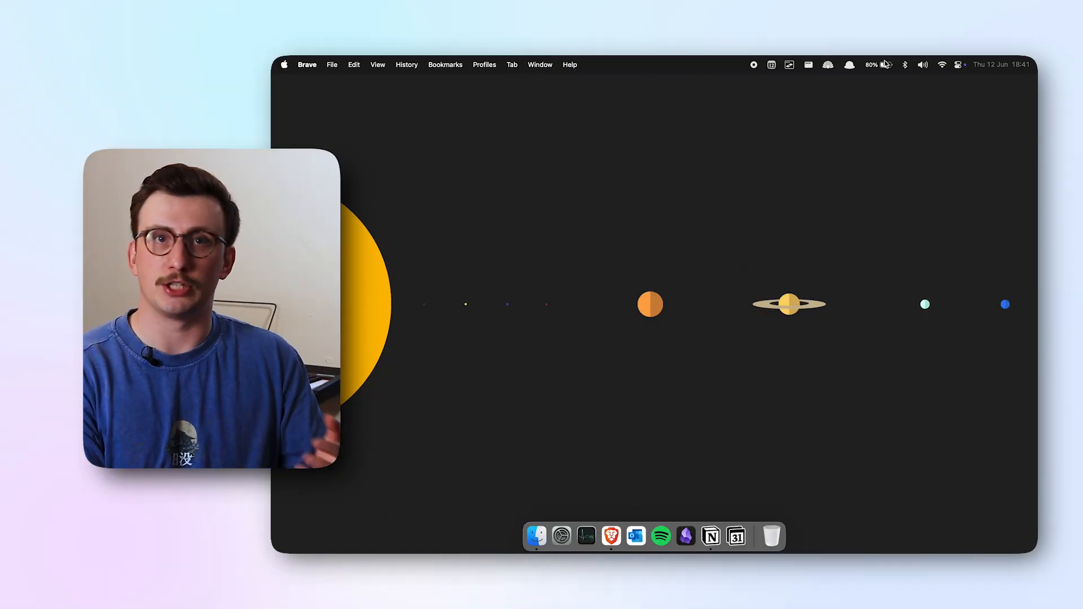
Reveal the AlDente Pro battery dashboard from the menu bar over the clear desktop
click(872, 64)
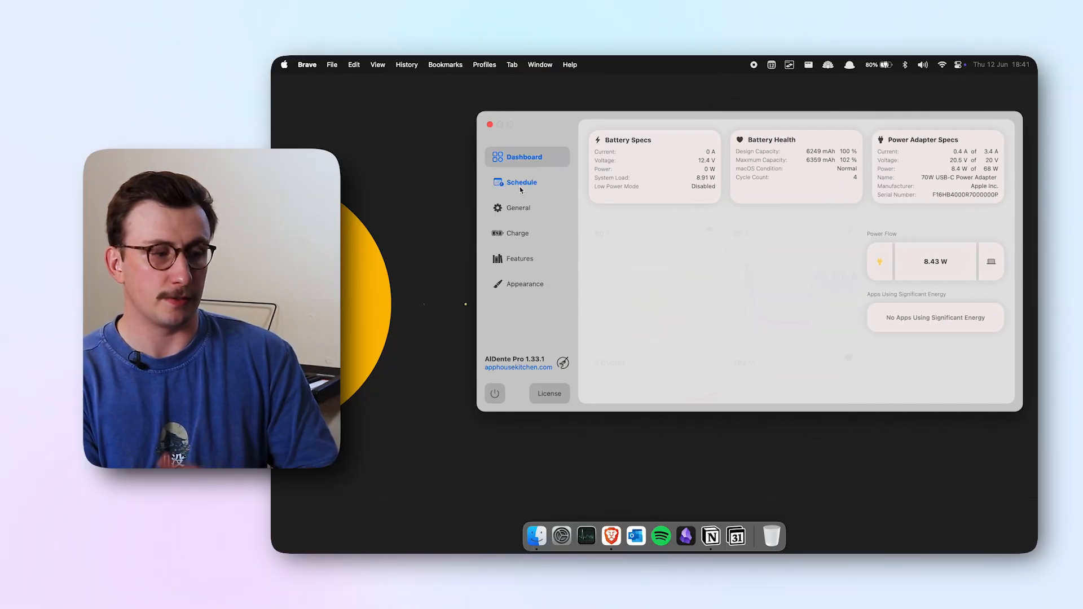
scroll(down, 3)
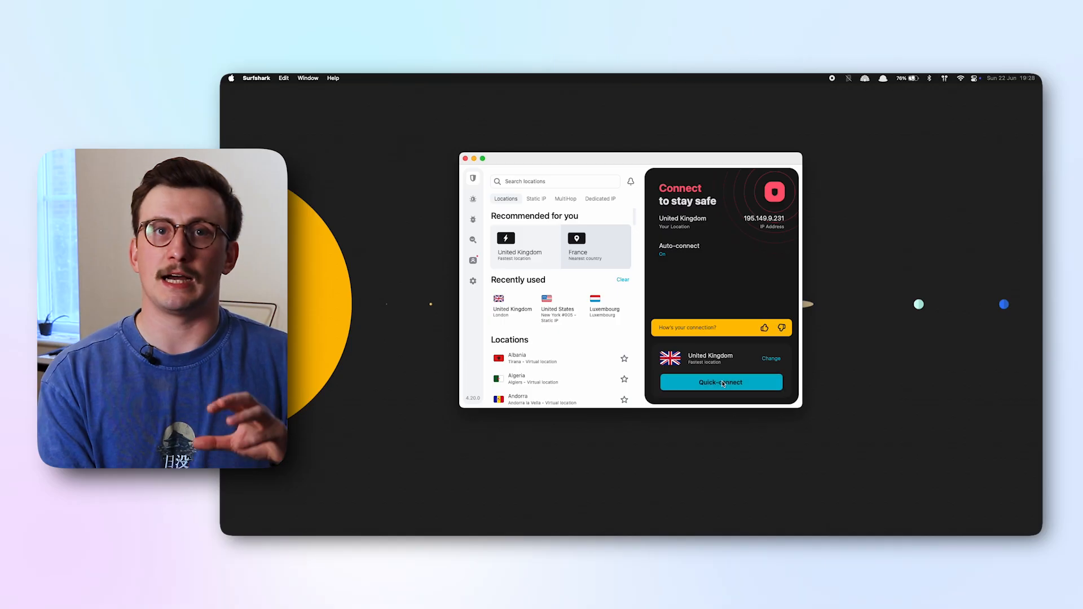
Quick-connect Surfshark to the fastest UK server and review the connected status
click(721, 383)
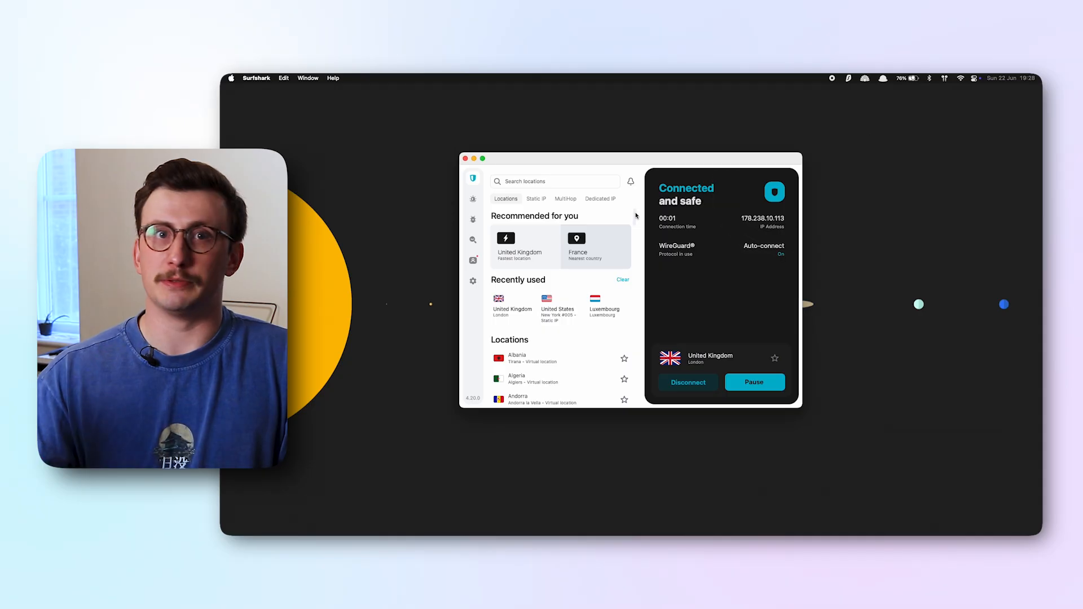
scroll(down, 3)
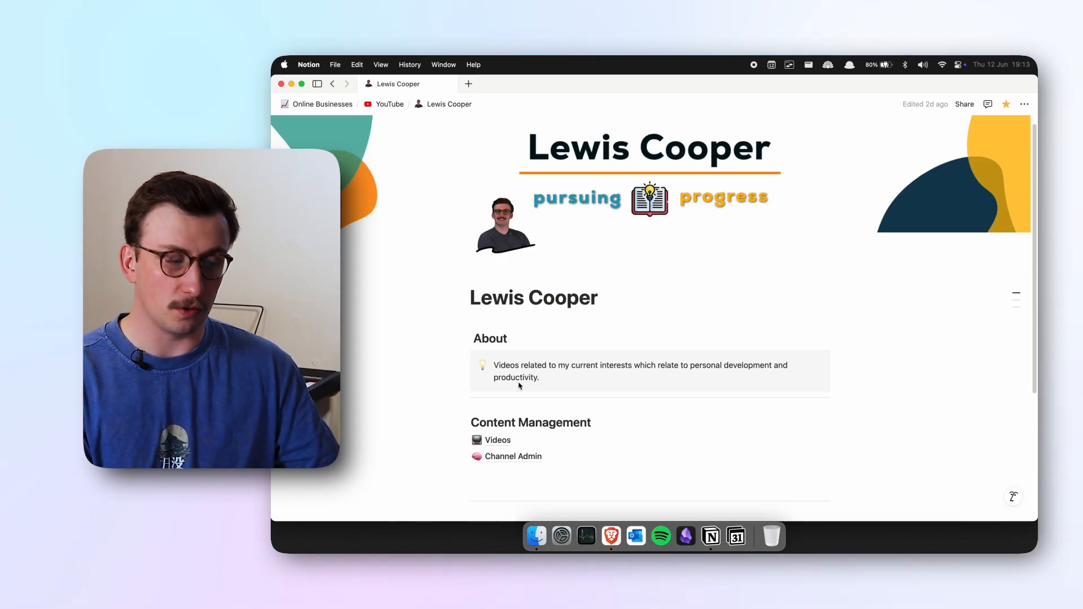
Show the Videos page's Content Schedule table and look through the video projects
click(497, 440)
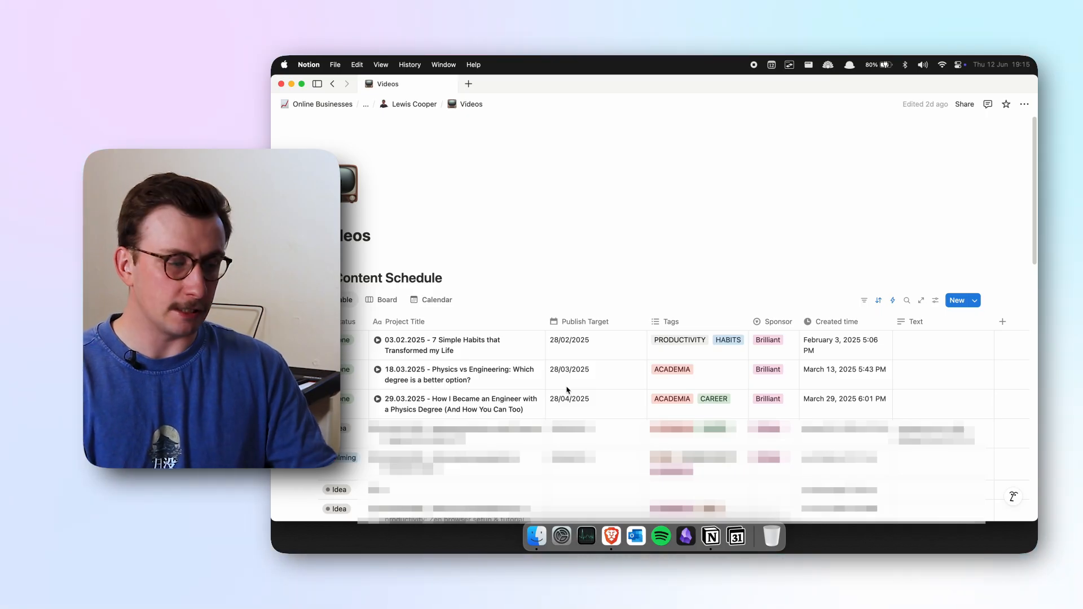
scroll(down, 3)
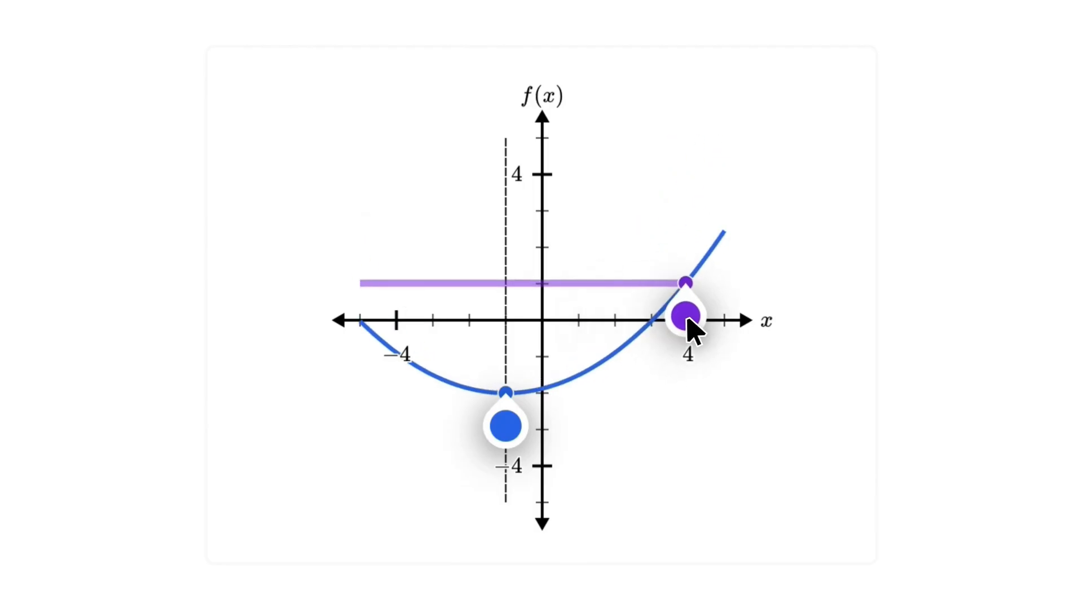
Drag the purple point to x = 4, submit the upward-curving points and confirm the correct answer
drag(508, 427, 645, 423)
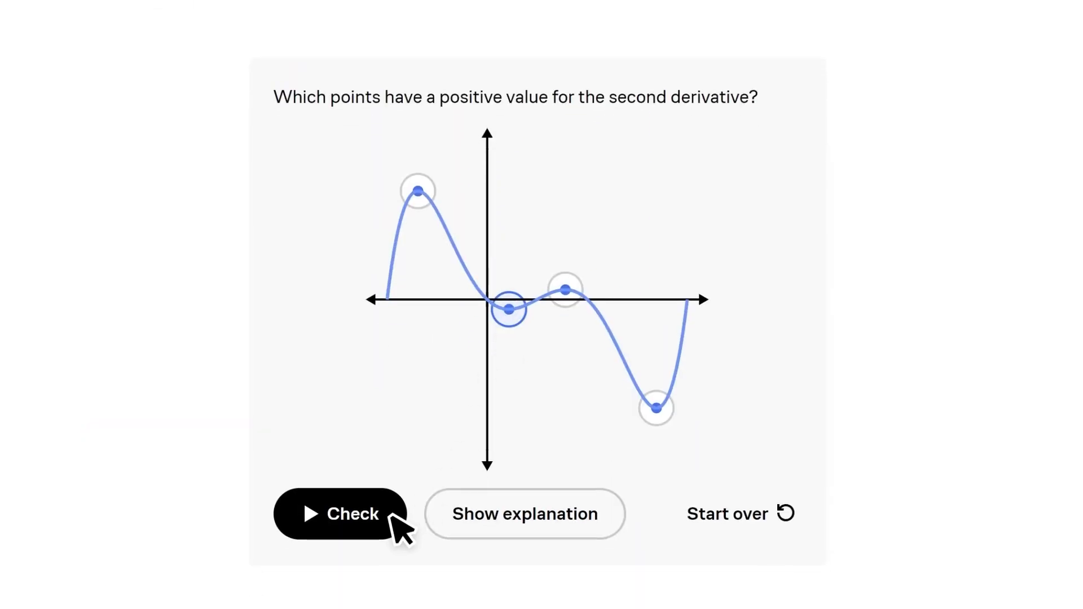
click(338, 513)
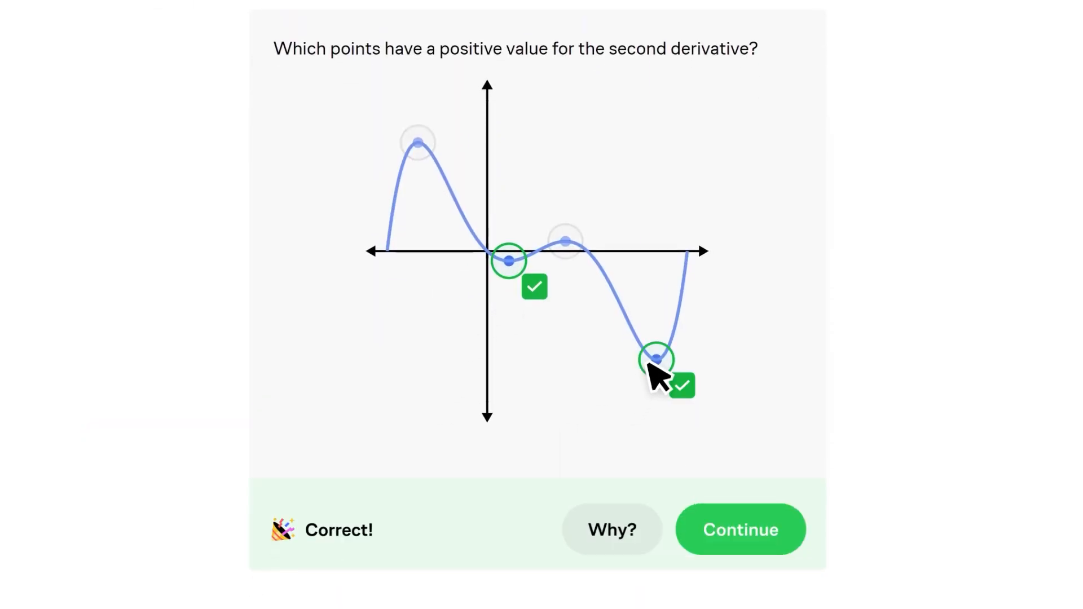
click(740, 529)
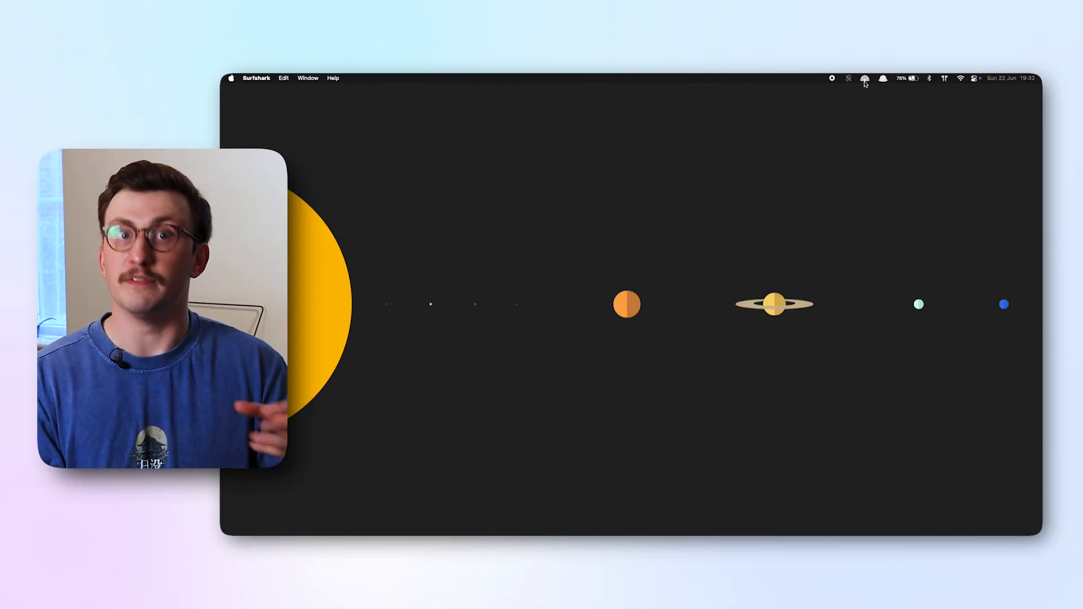
From Cold Turkey's menu bar quick-start, add 'youtube' to the new block list
click(865, 78)
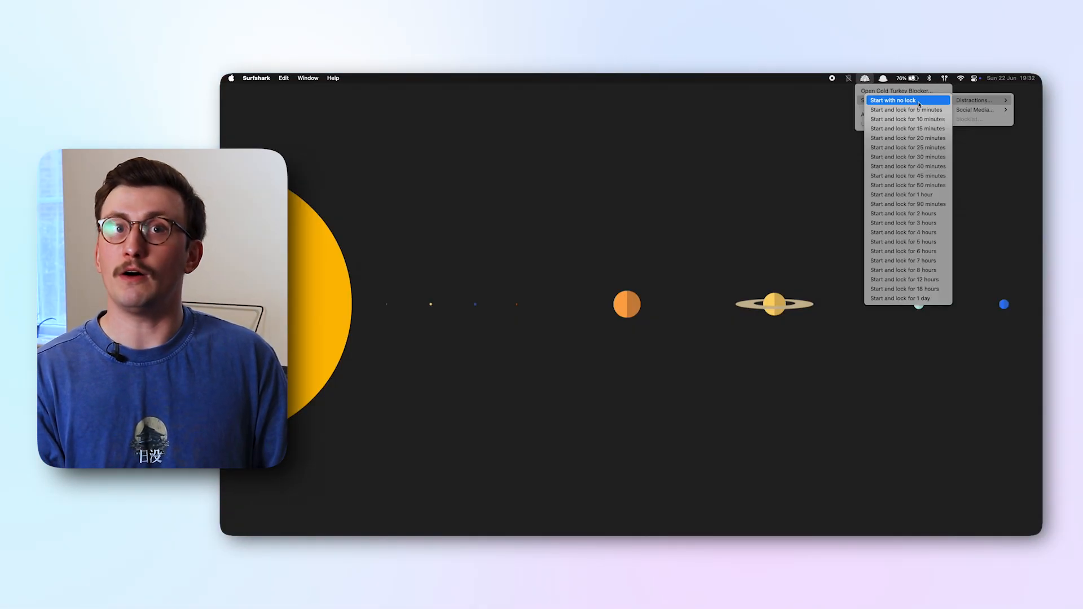
mouse_move(907, 241)
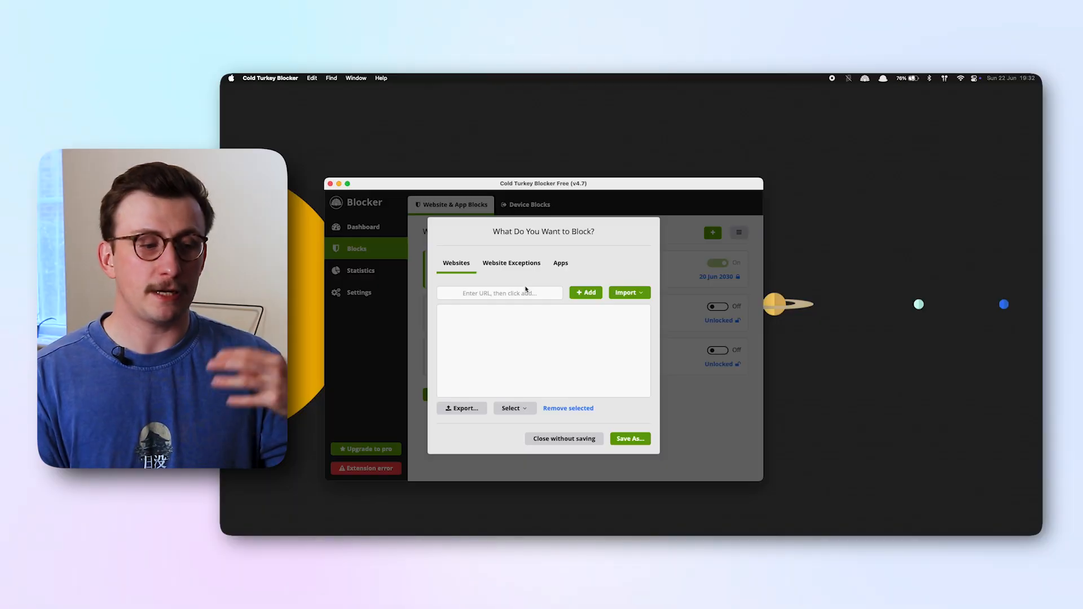
text(youtube.com/results?search_query=lewis+cooper)
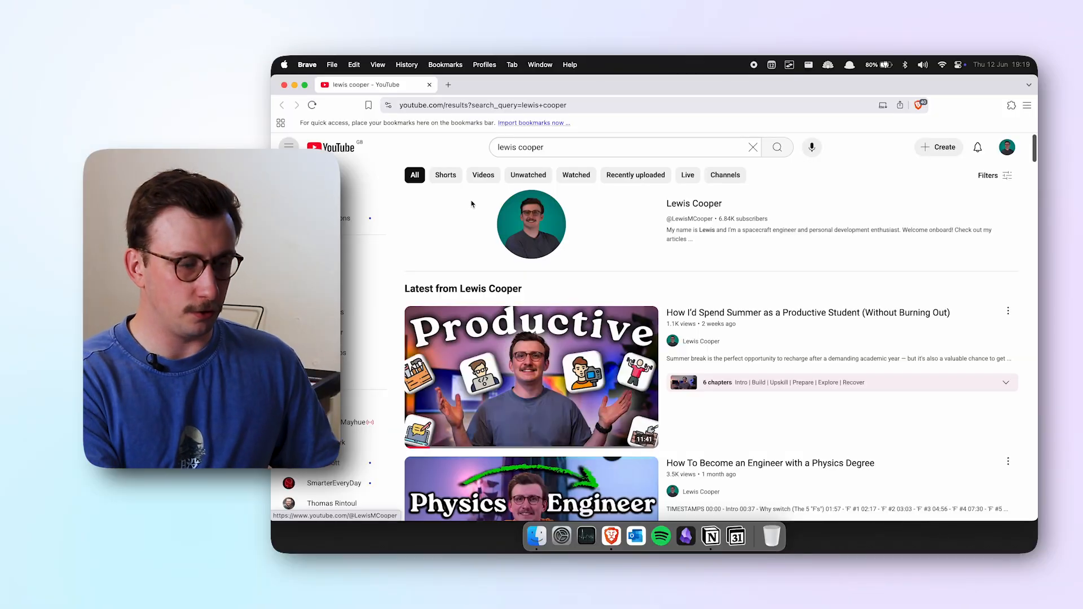
Go to the creator's channel from the YouTube search results in Brave
click(448, 85)
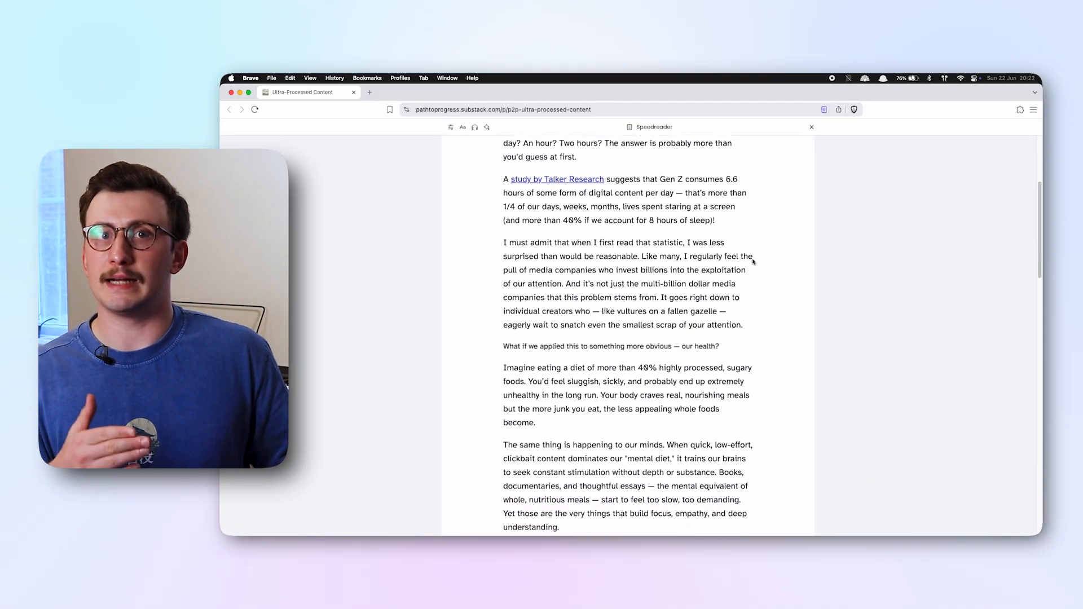
Read down the Ultra-Processed Content article in Speedreader view
scroll(down, 3)
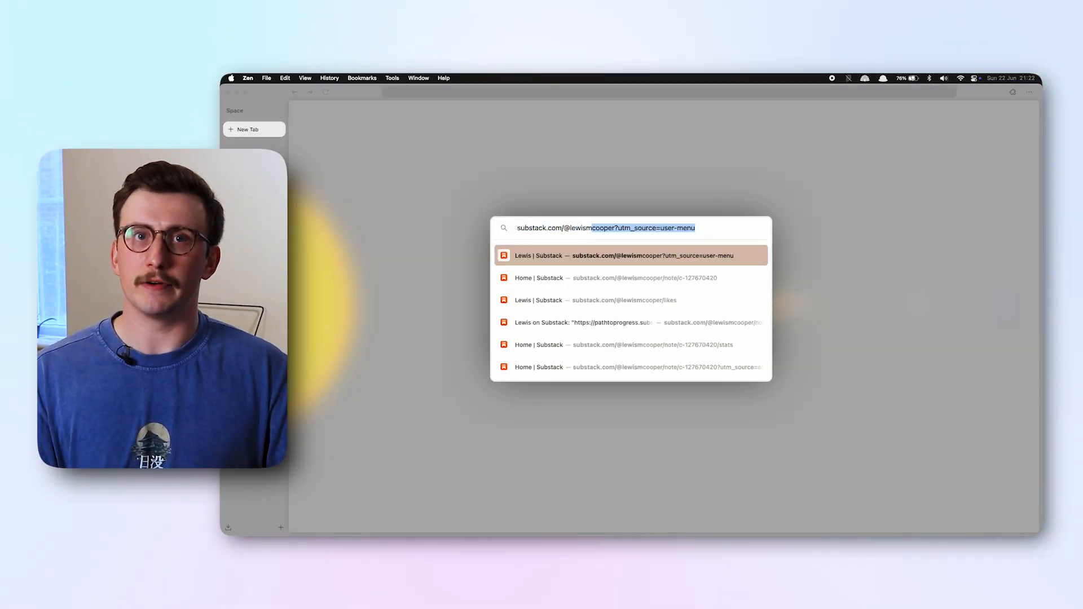
Go to the Substack profile page and open a post from its feed
click(626, 255)
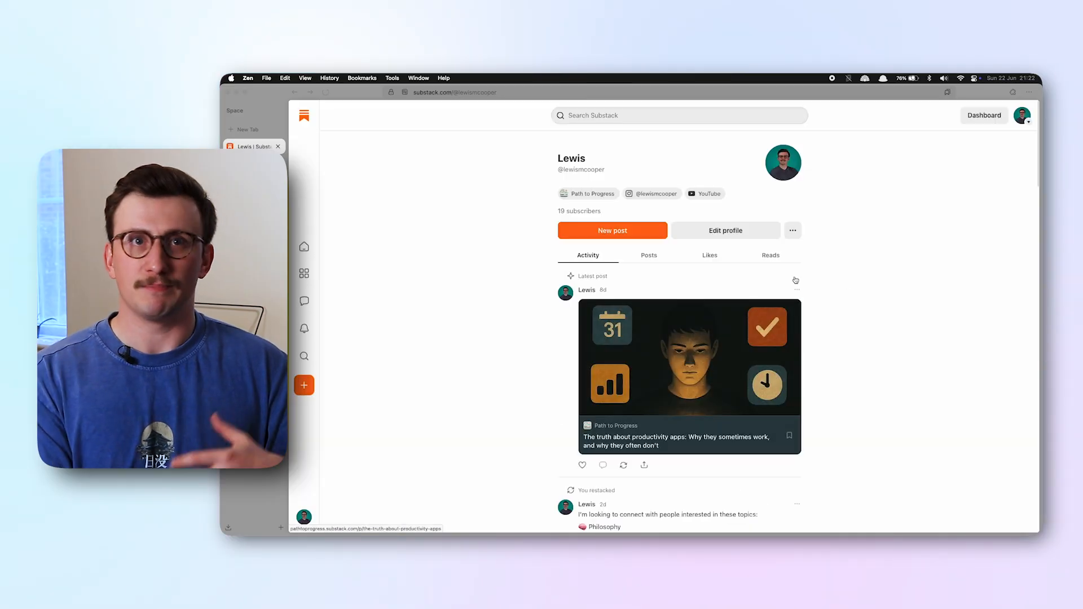
scroll(down, 3)
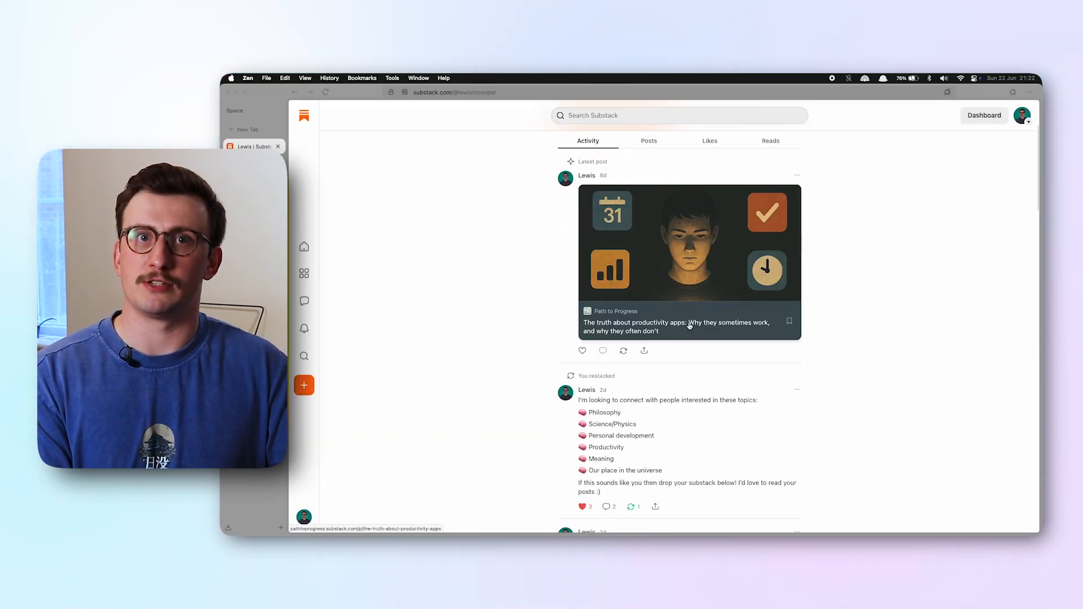
click(689, 263)
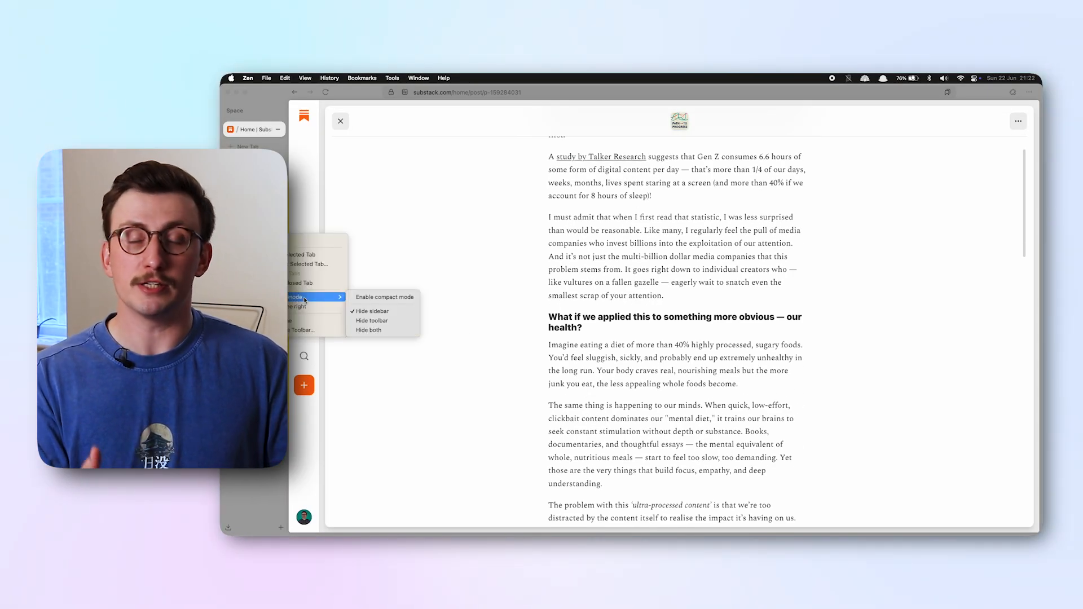
Hide the tab sidebar via Compact Mode so only the article shows, and read down it
click(371, 311)
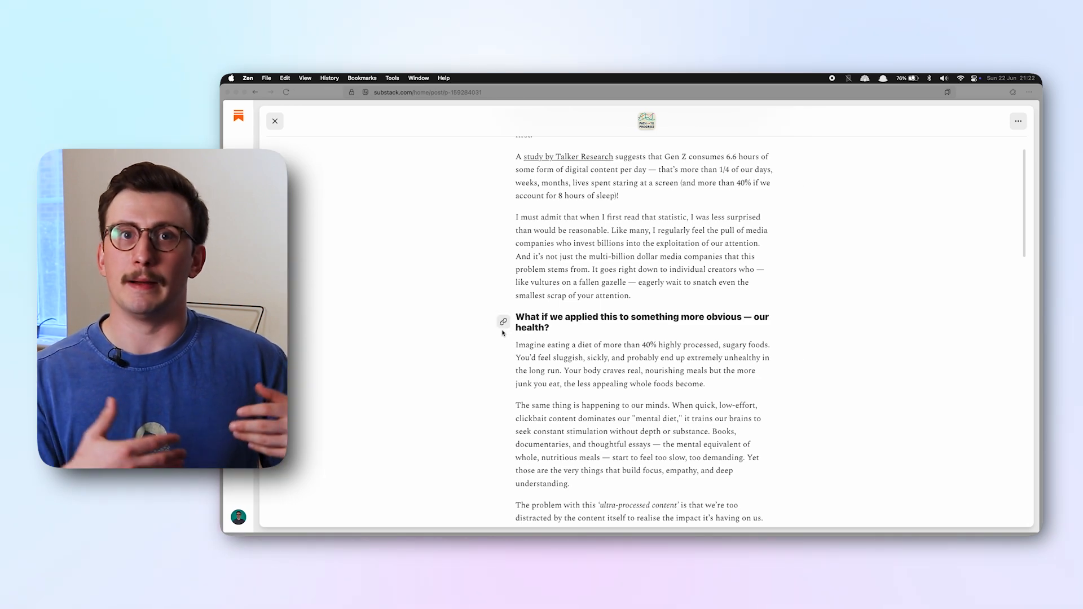
scroll(down, 3)
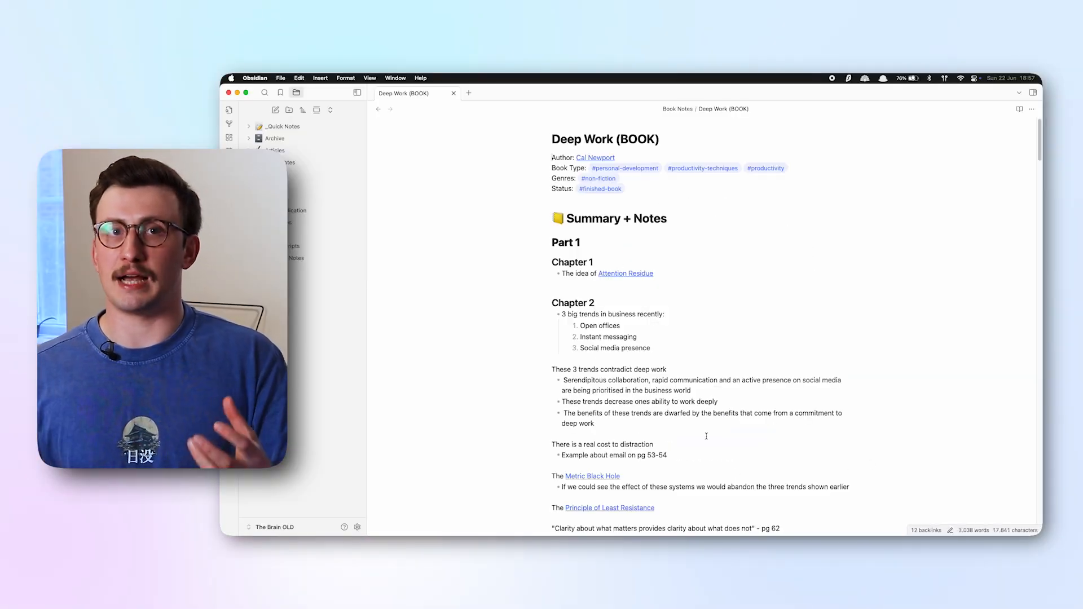
Scroll through the Deep Work book note and follow the Principle of Least Resistance wiki-link
scroll(down, 3)
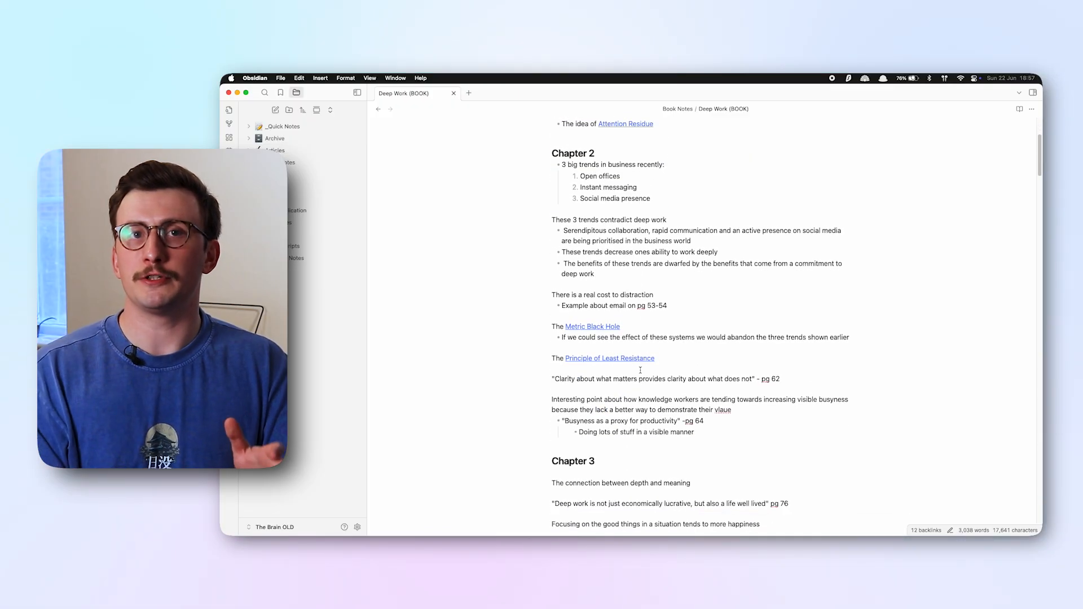
scroll(down, 3)
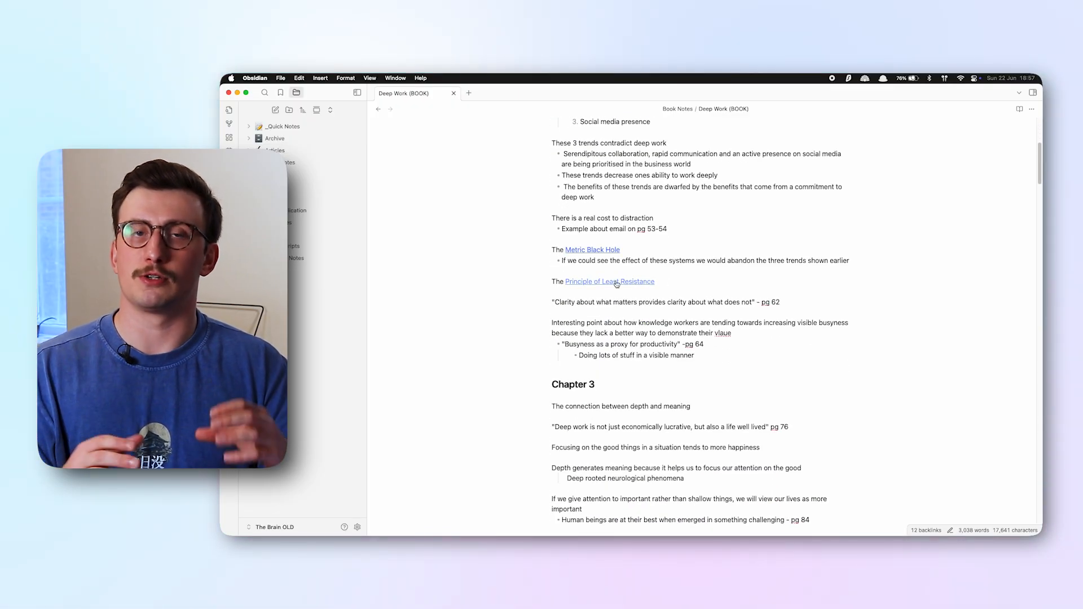
click(610, 281)
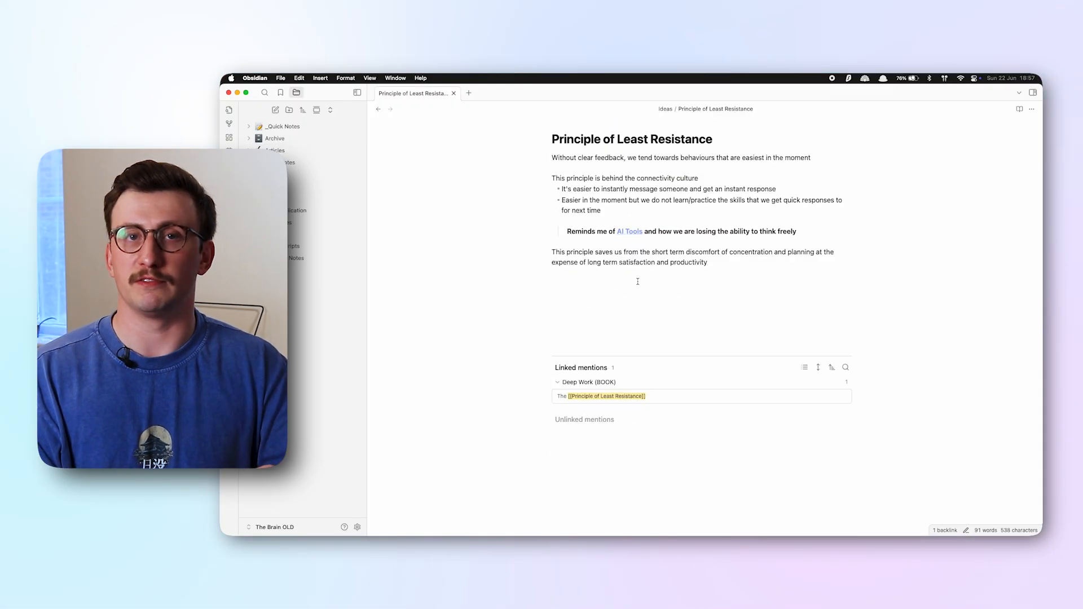